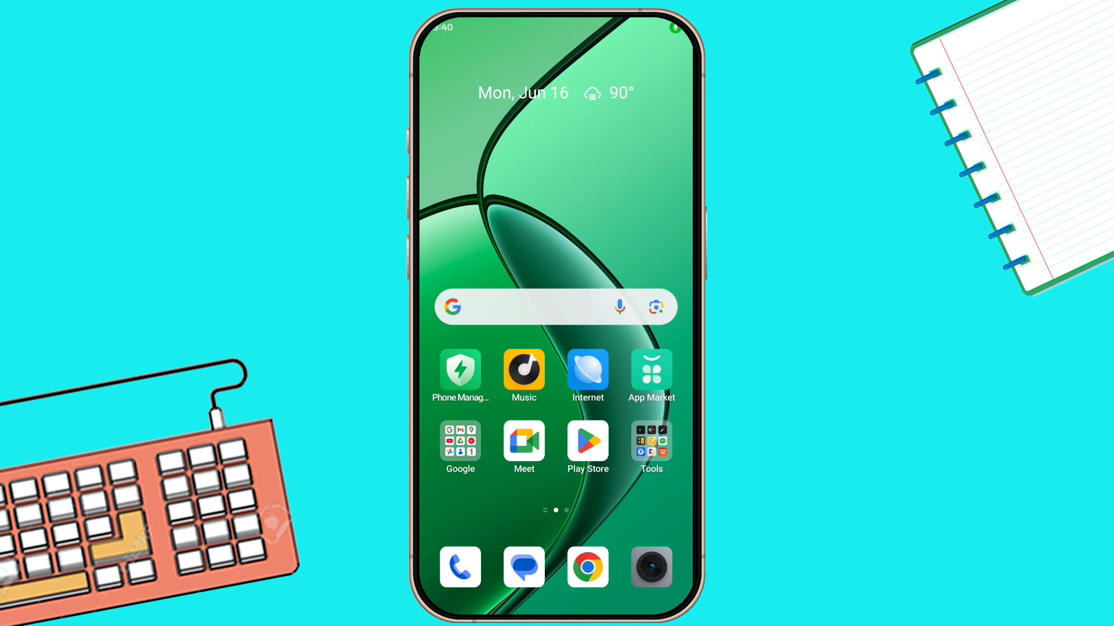
- Search Play Store for 'voicemod soundboard', get Voicemod open and browse its Trending sound grid
left_click(587, 442)
type("viicemod soun")
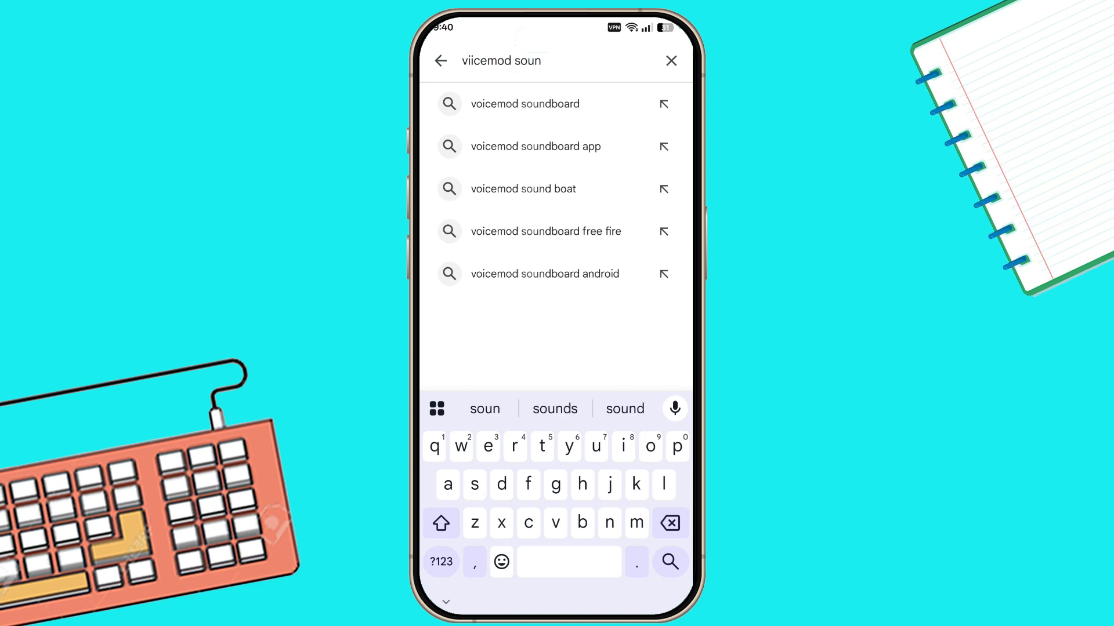
left_click(525, 103)
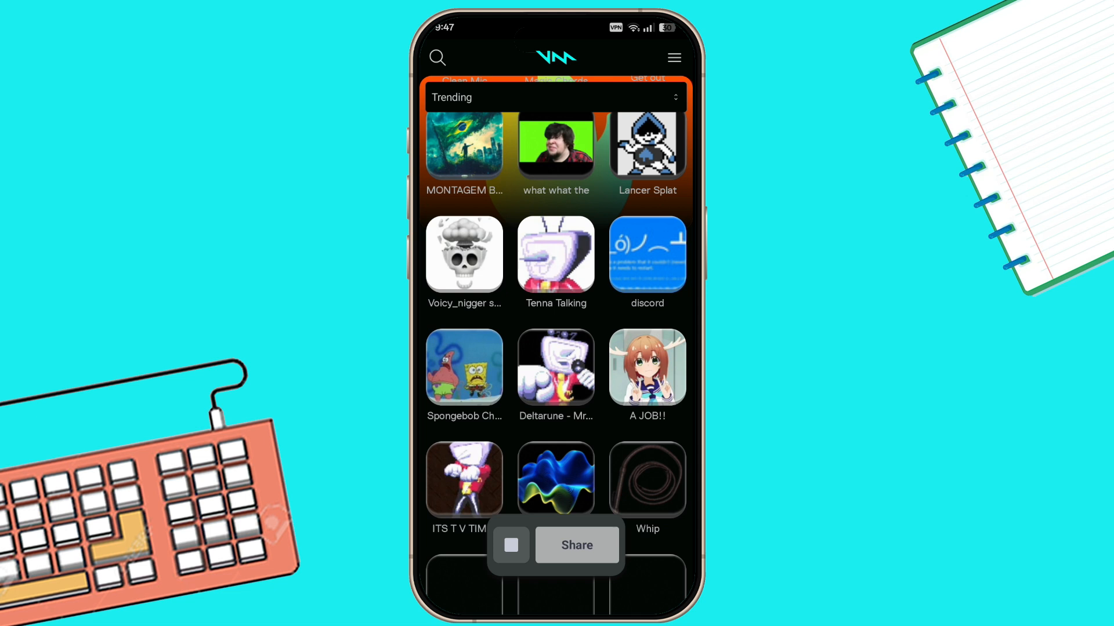
scroll("down", 3)
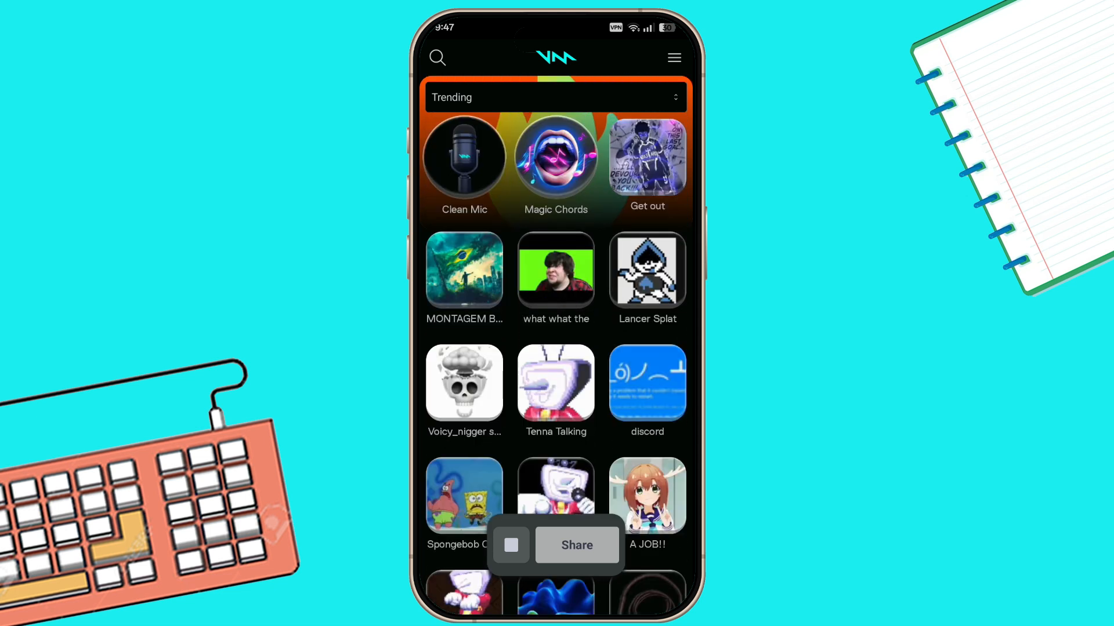
- From Voicemod's hamburger menu, choose Create account or Log in to sign in
left_click(673, 58)
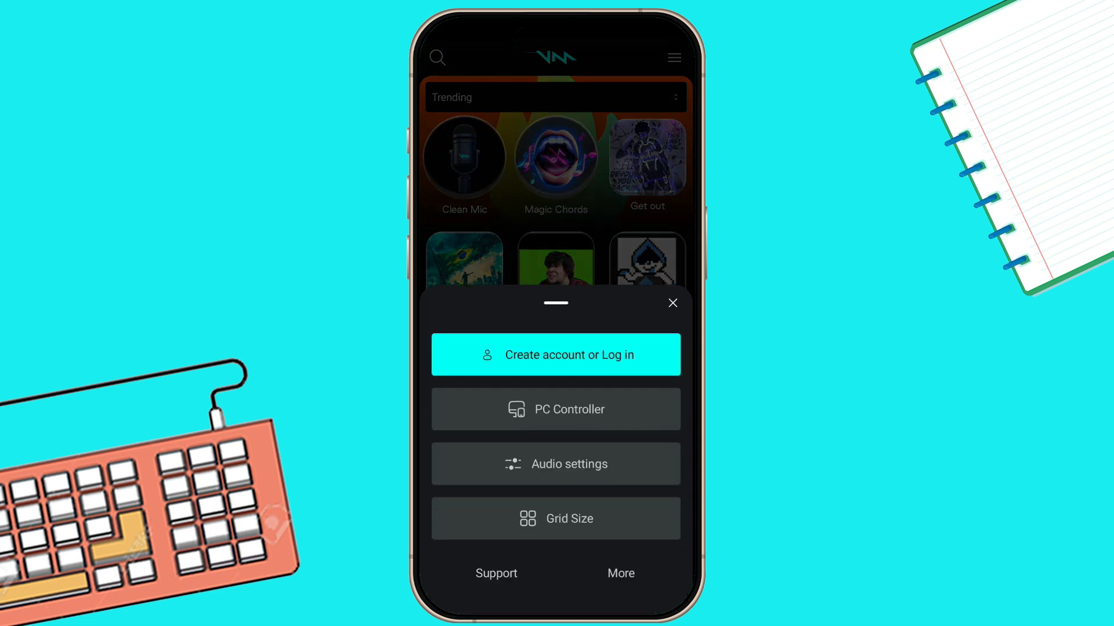
left_click(672, 303)
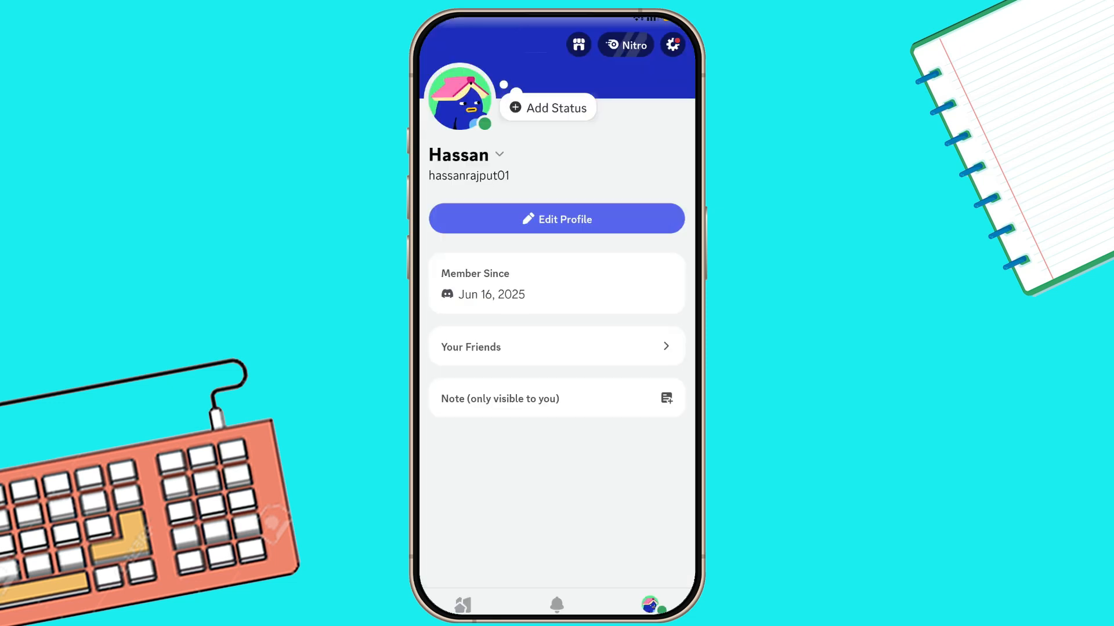
- In Discord, go to Settings from the profile gear and scroll down to the Voice entry
left_click(672, 44)
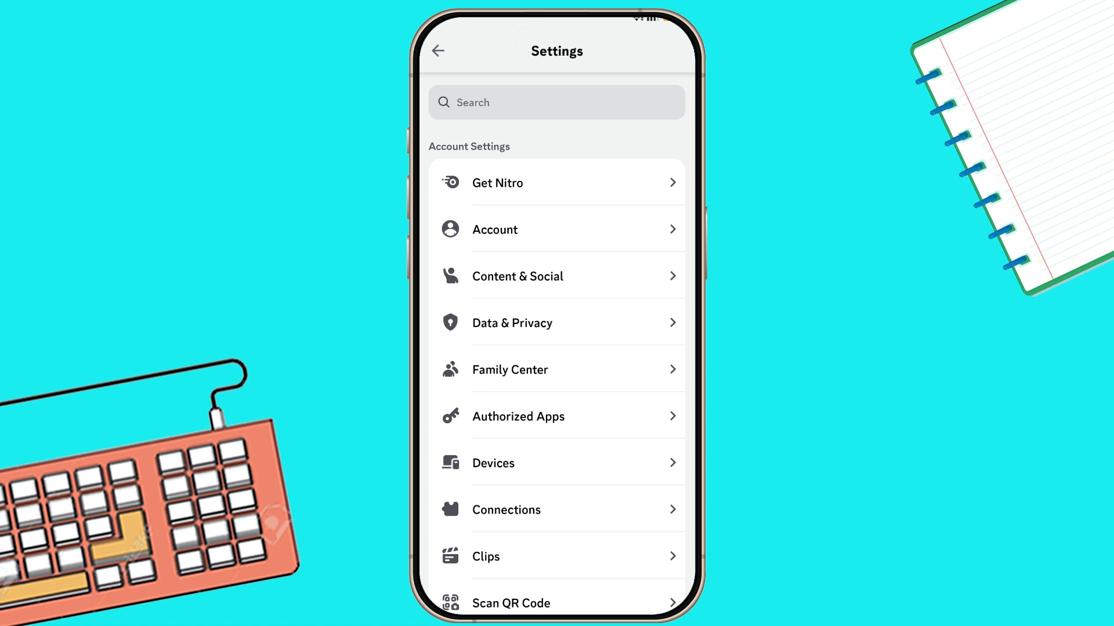
scroll("down", 3)
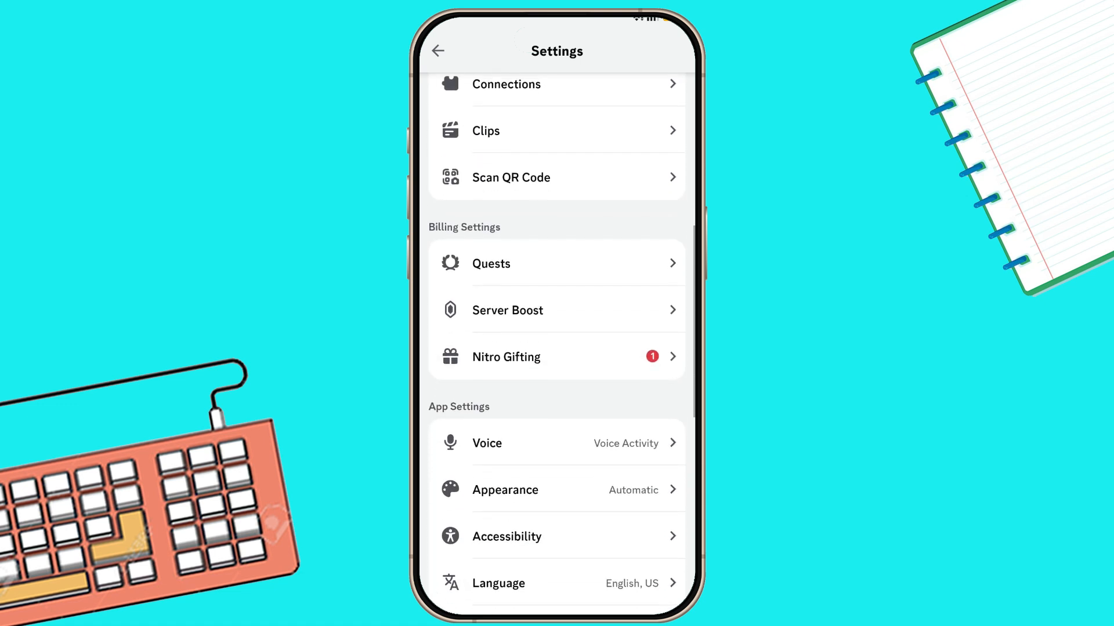